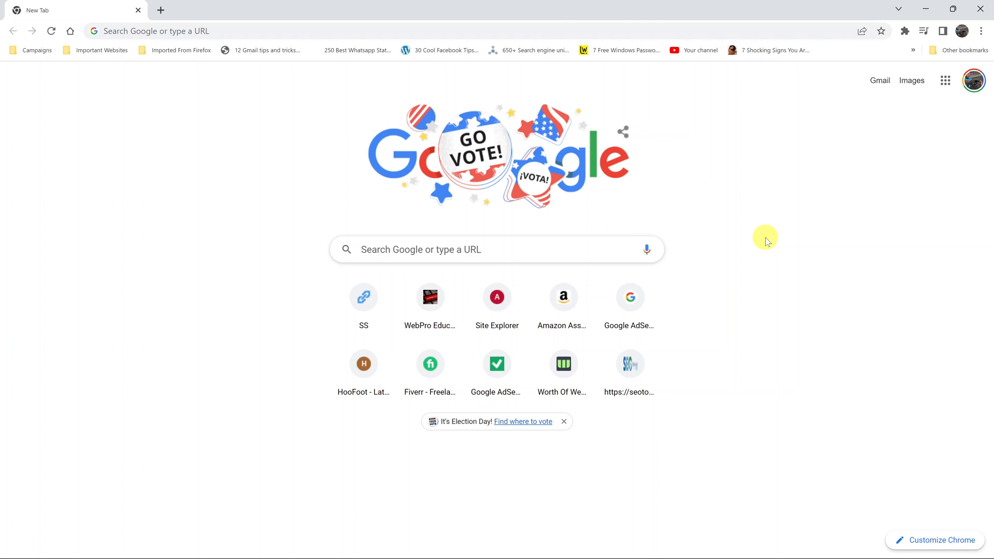
mouse_move(738, 200)
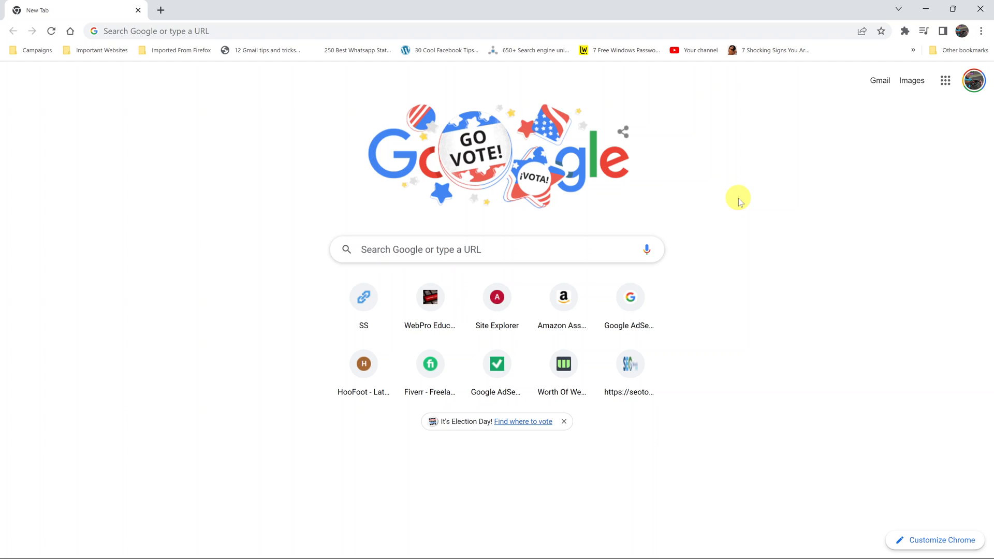
mouse_move(927, 92)
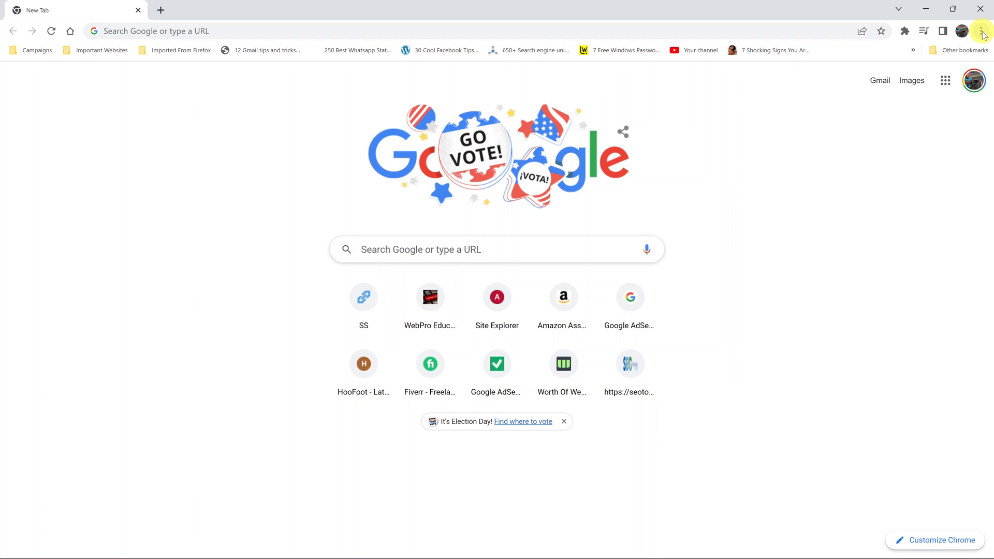
- Reach Chrome's Settings page from the three-dot menu
left_click(982, 30)
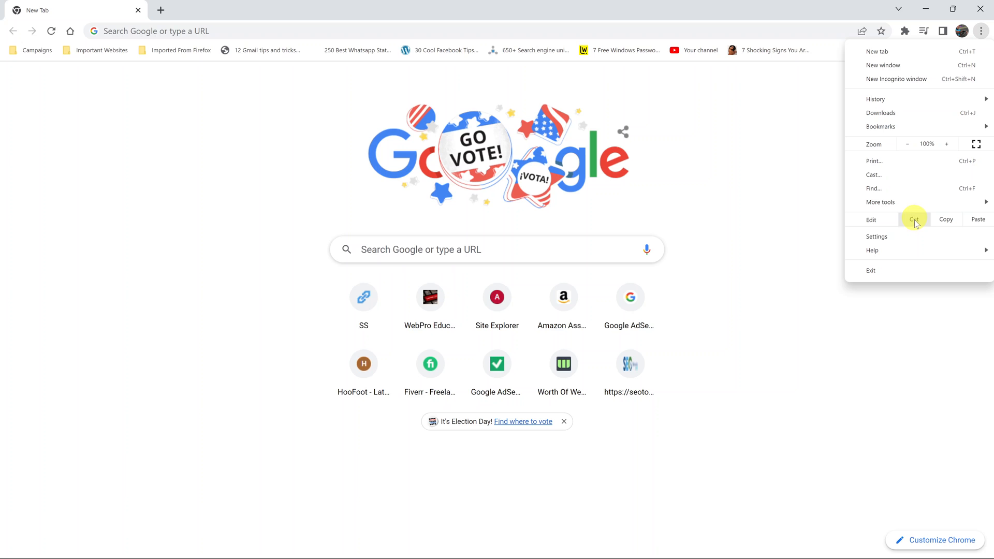
left_click(876, 236)
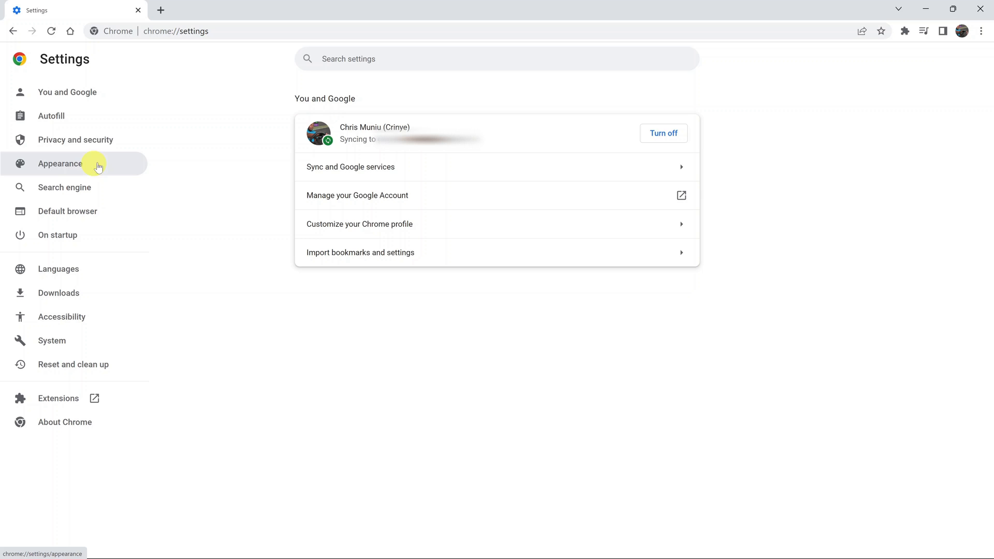
mouse_move(76, 140)
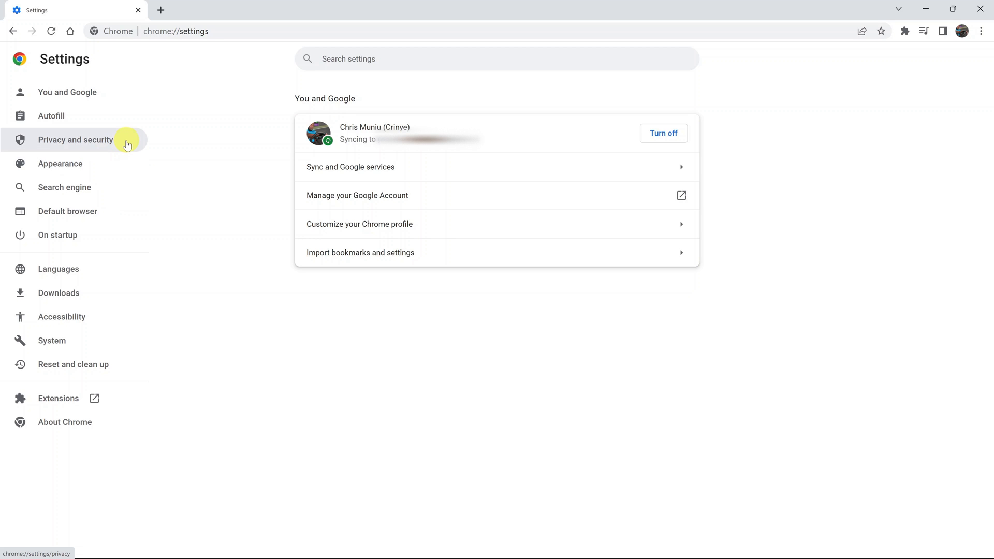
- Show the Privacy and security section from the settings sidebar
left_click(75, 139)
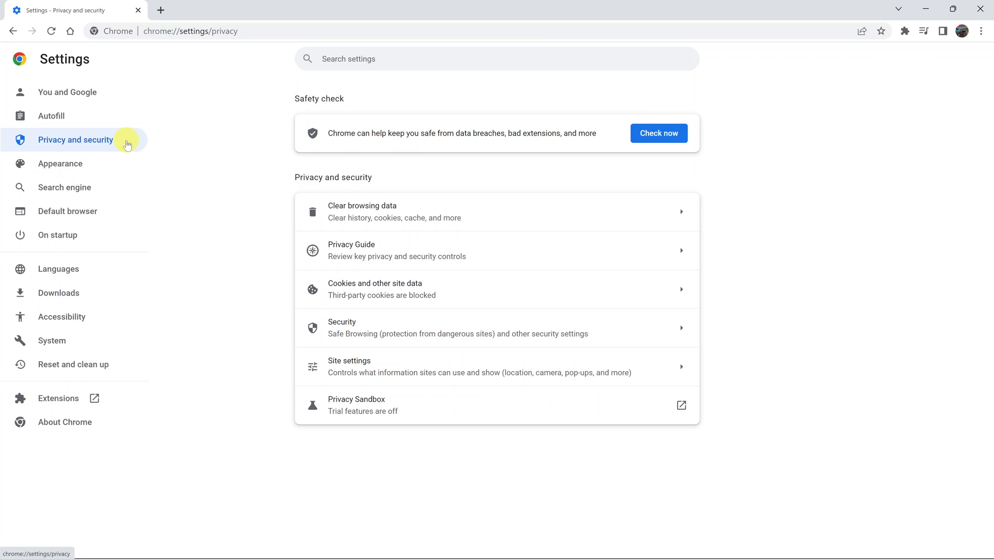
mouse_move(435, 238)
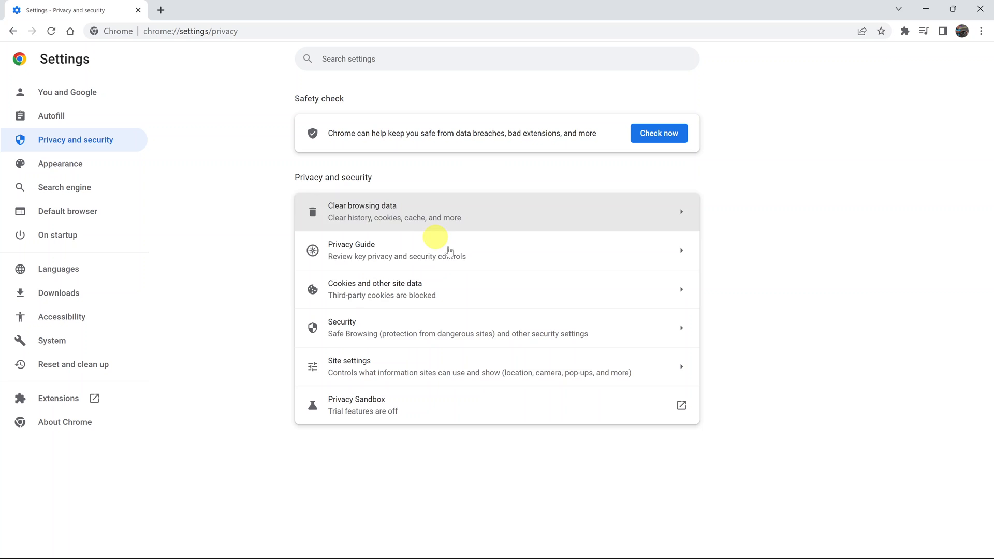
mouse_move(495, 296)
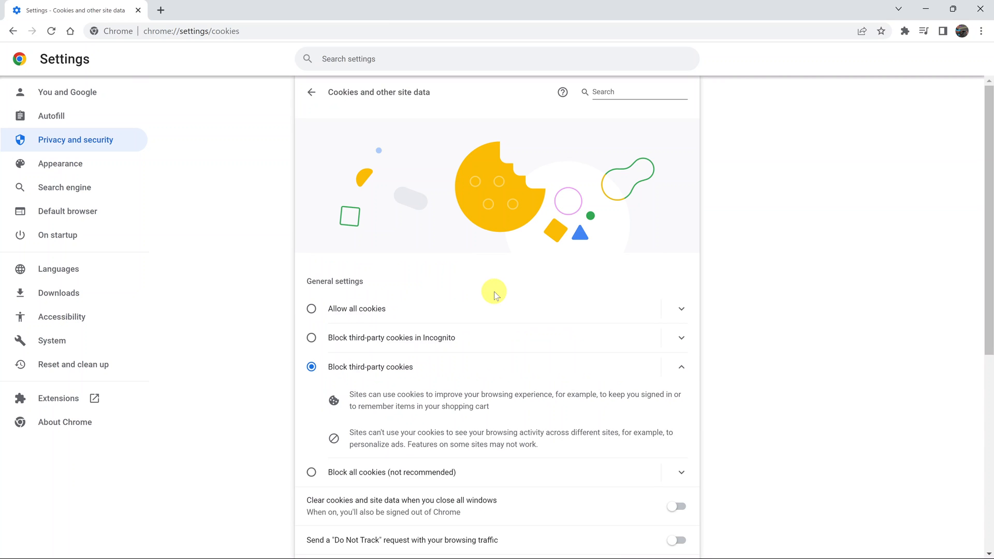
- Enable the 'Send a Do Not Track request' toggle and confirm the dialog
scroll("down", 3)
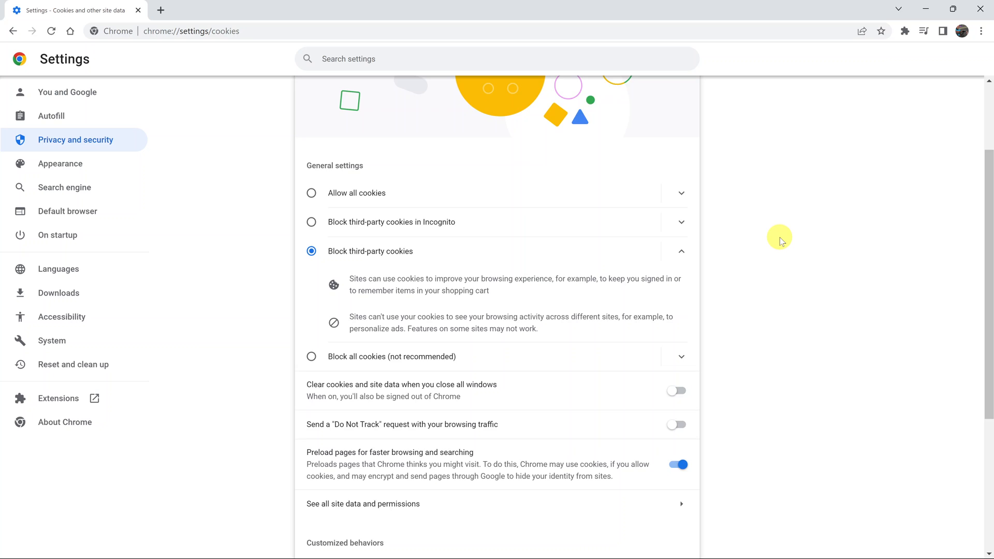
scroll("down", 3)
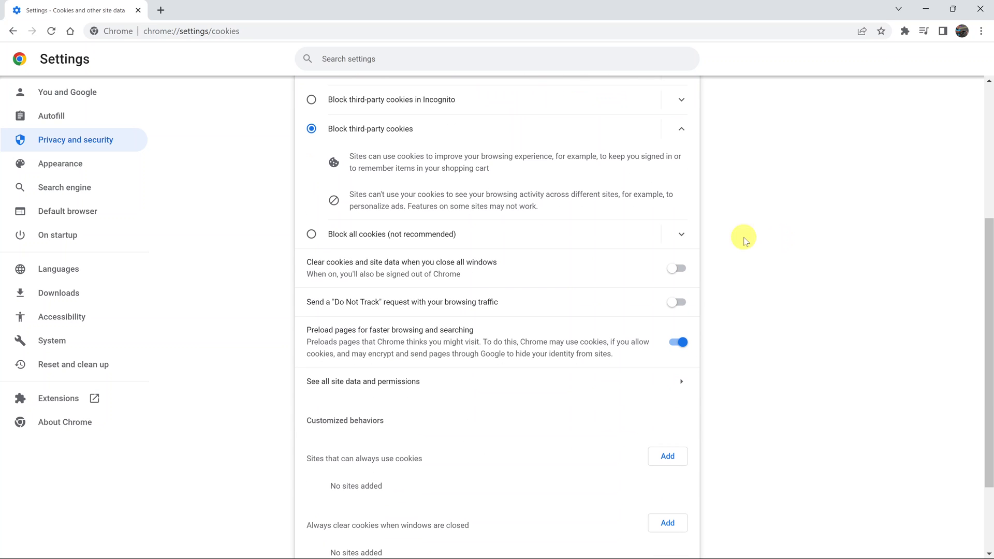
mouse_move(317, 309)
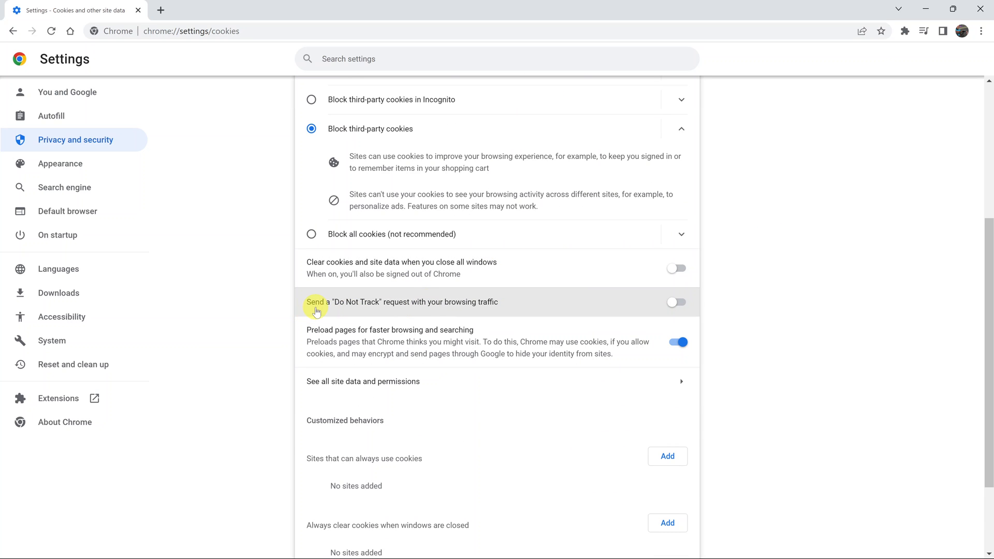
mouse_move(417, 308)
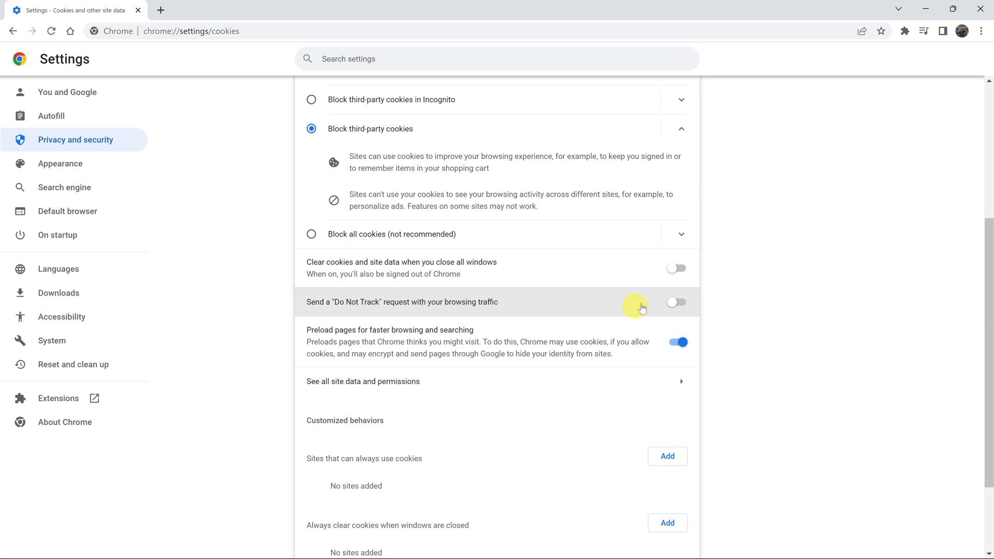
left_click(676, 301)
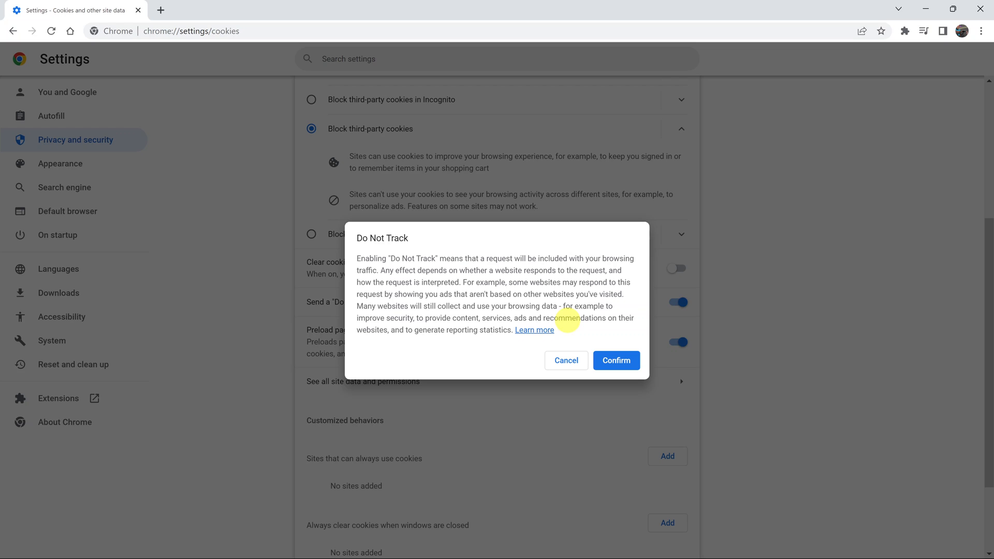
mouse_move(725, 294)
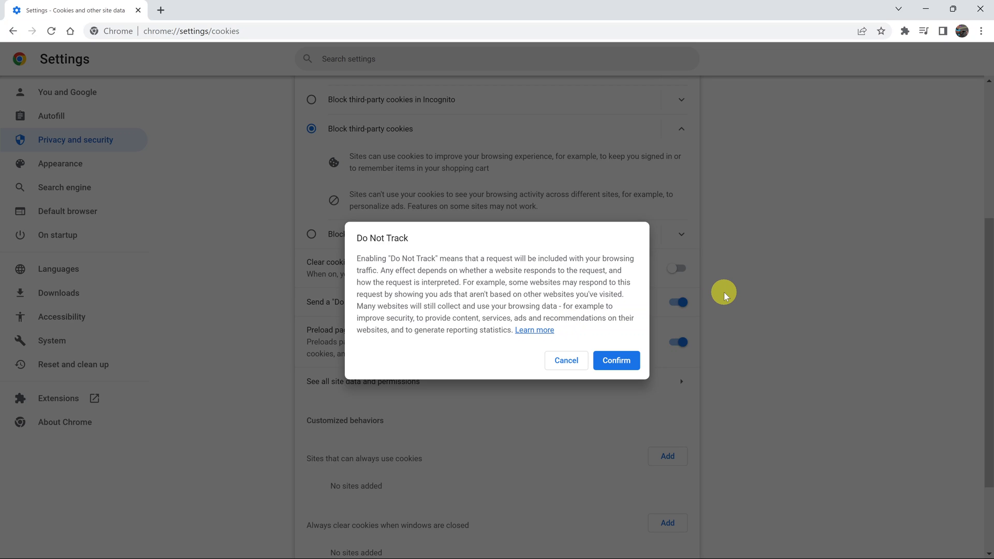
left_click(615, 361)
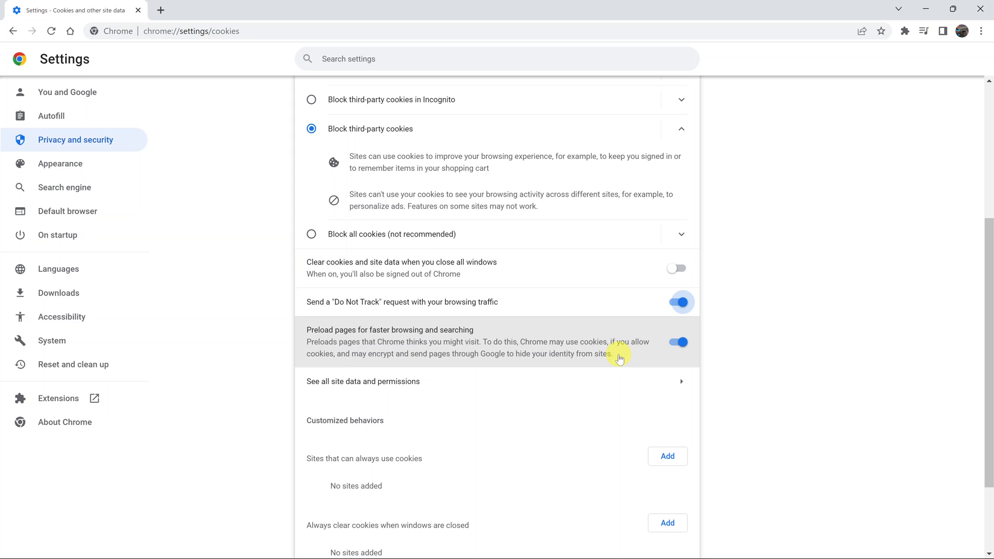
mouse_move(761, 312)
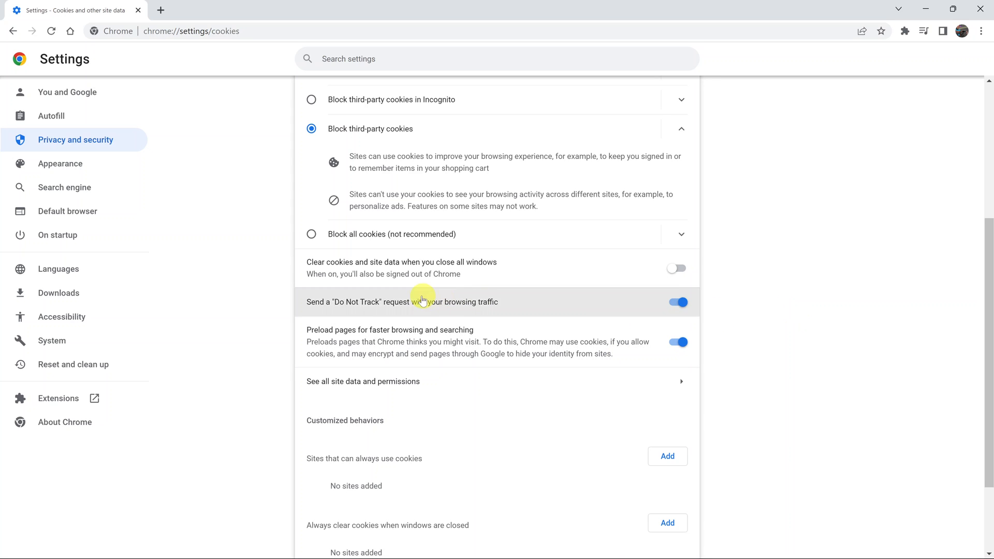
mouse_move(418, 313)
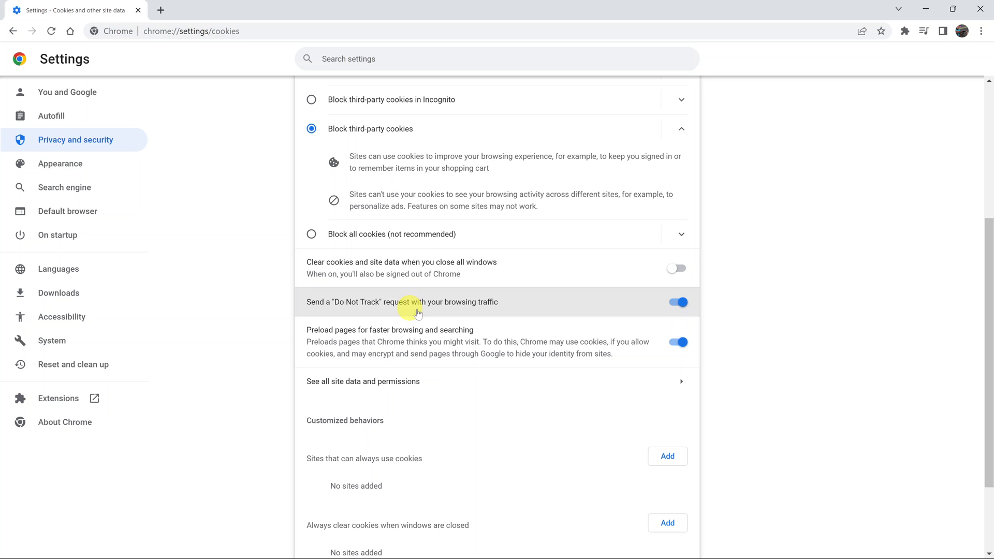
mouse_move(826, 292)
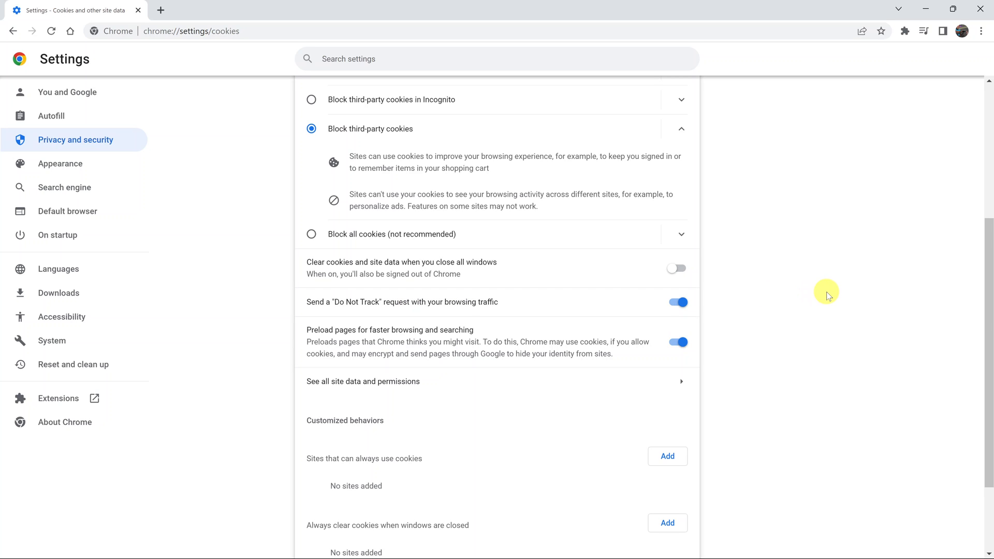
mouse_move(794, 246)
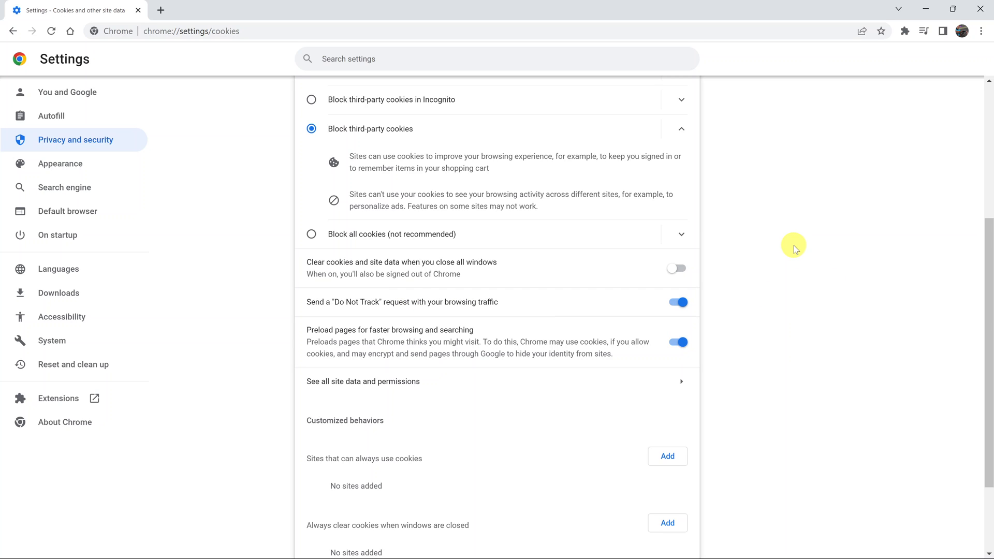